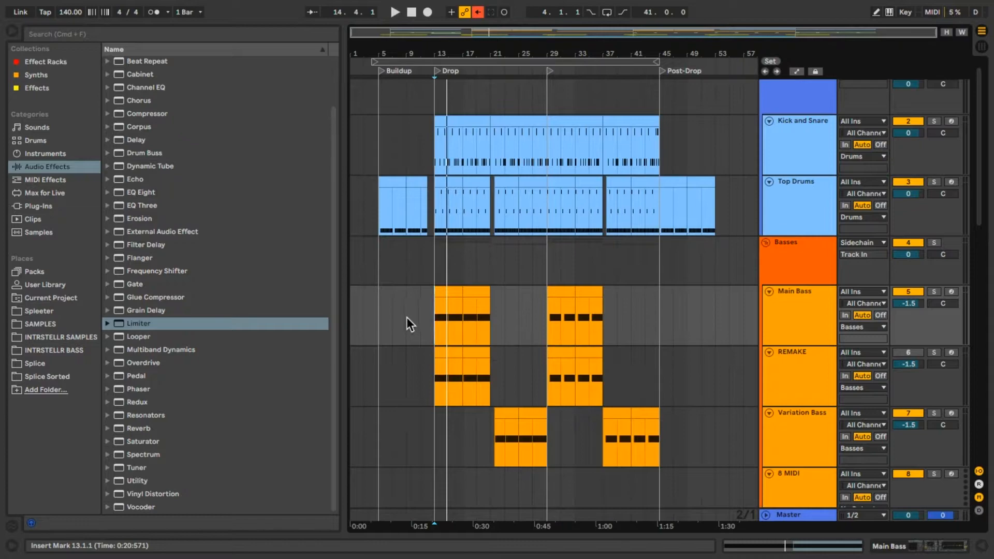
{"action": "mouse_move", "coordinate": [413, 322]}
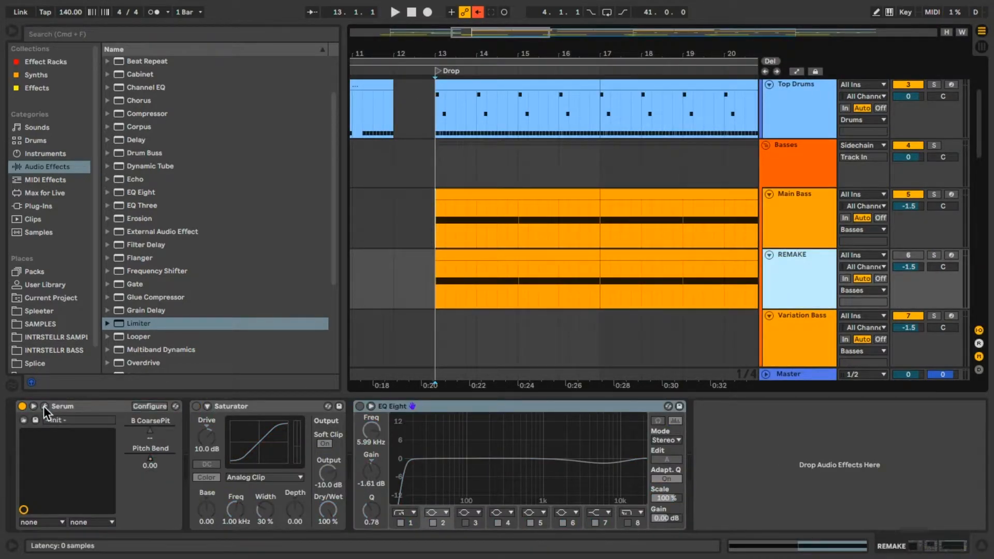
Step: In Serum on REMAKE, load Basic Shapes into Osc B and set Osc A's warp to FM (from B)
{"action": "left_click", "coordinate": [43, 407]}
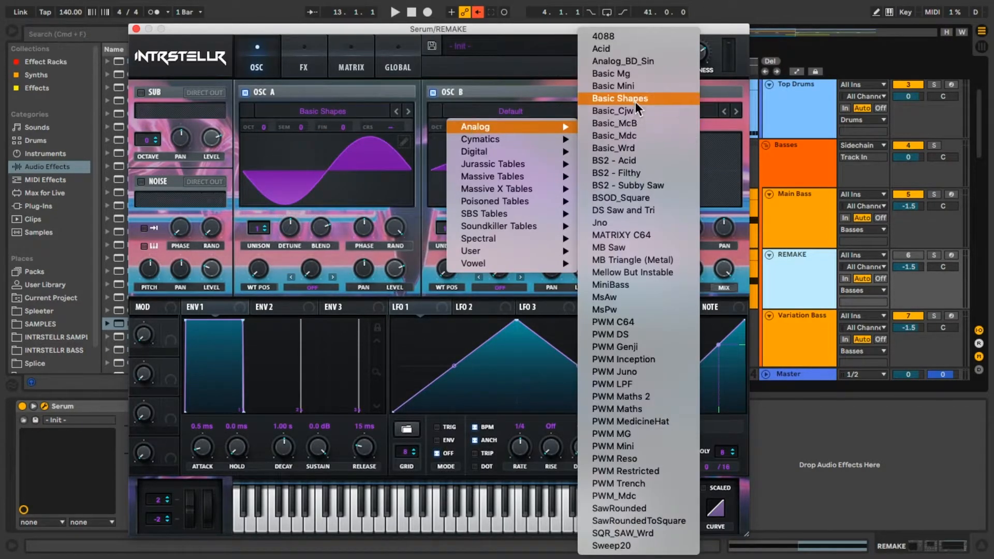
{"action": "left_click", "coordinate": [619, 99]}
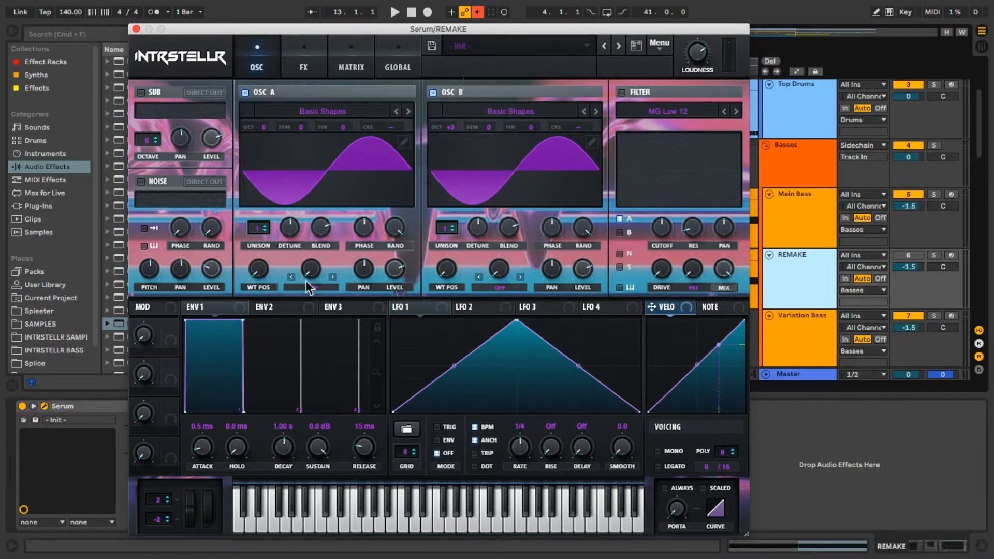
{"action": "left_click", "coordinate": [307, 279]}
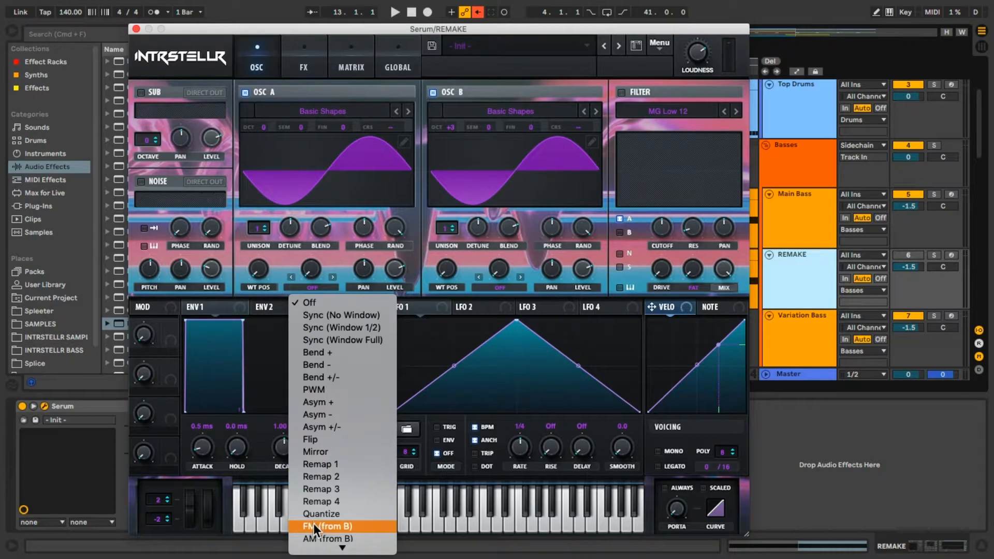
{"action": "left_click", "coordinate": [328, 526]}
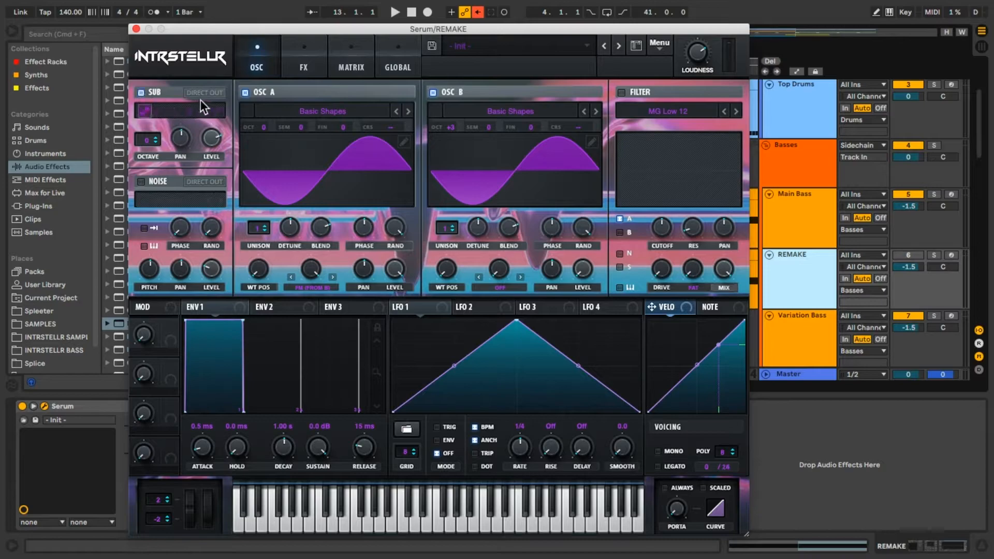
{"action": "mouse_move", "coordinate": [212, 137]}
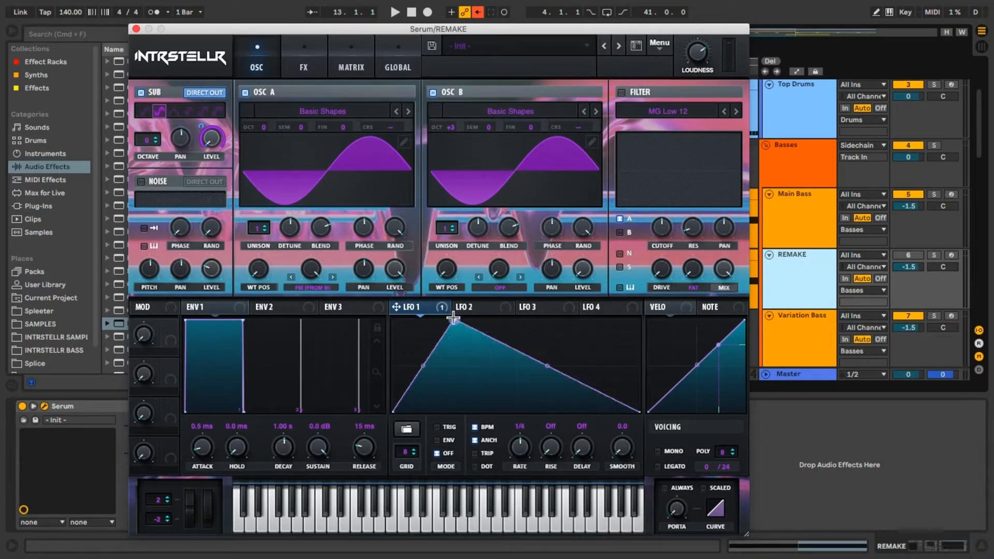
Step: Drag a point on LFO 1's shape to reshape its curve
{"action": "left_click_drag", "start_coordinate": [454, 319], "coordinate": [547, 399]}
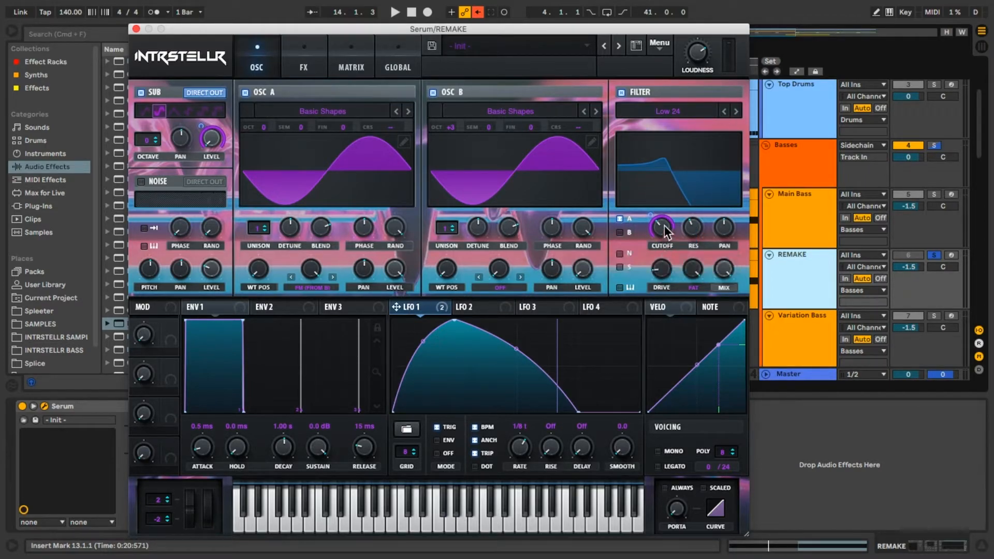
Step: Lower the filter Cutoff knob and fine-tune it to about 58 Hz
{"action": "left_click_drag", "start_coordinate": [664, 227], "coordinate": [664, 237]}
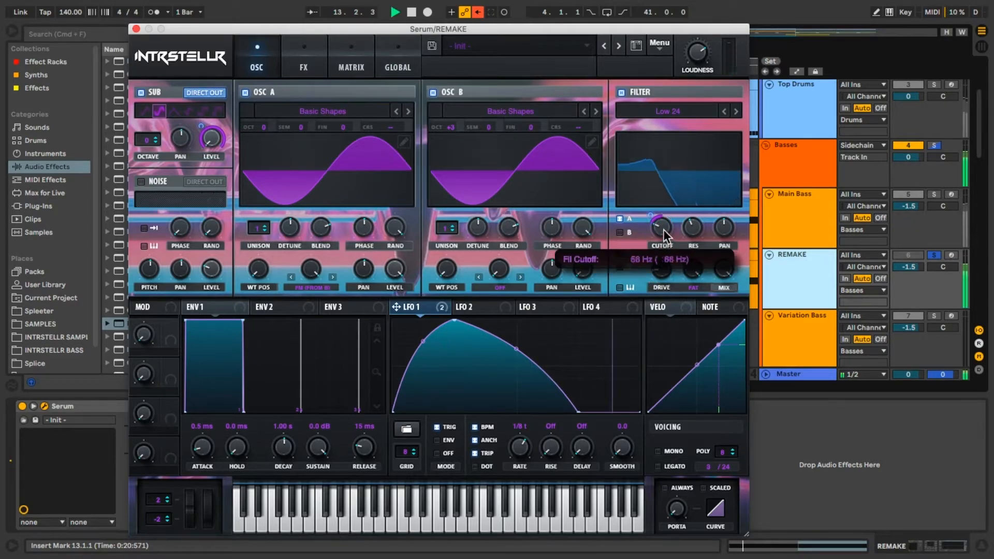
{"action": "left_click_drag", "start_coordinate": [661, 226], "coordinate": [661, 229]}
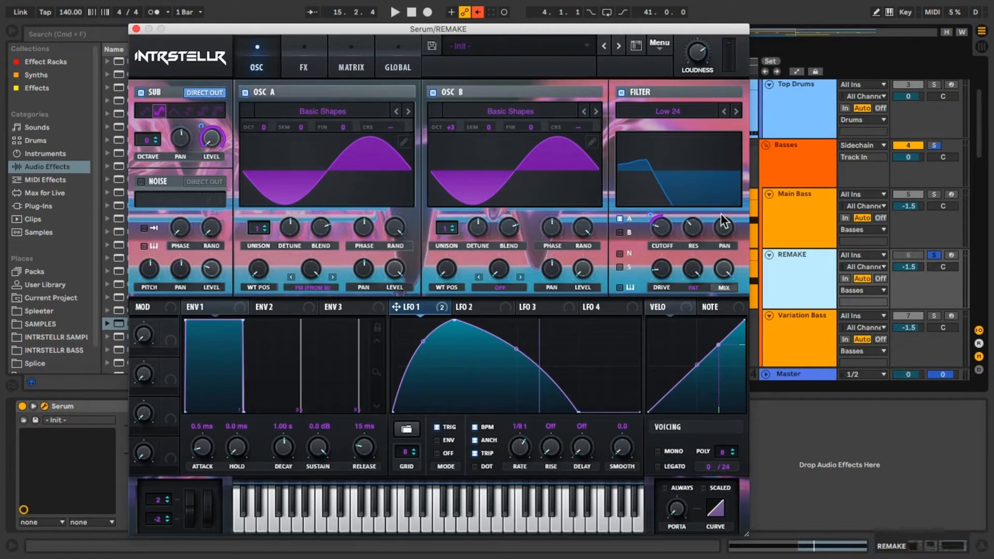
Step: On the FX page, use Downsample distortion with LFO 1 modulating Drive, and enable Chorus
{"action": "left_click", "coordinate": [304, 56]}
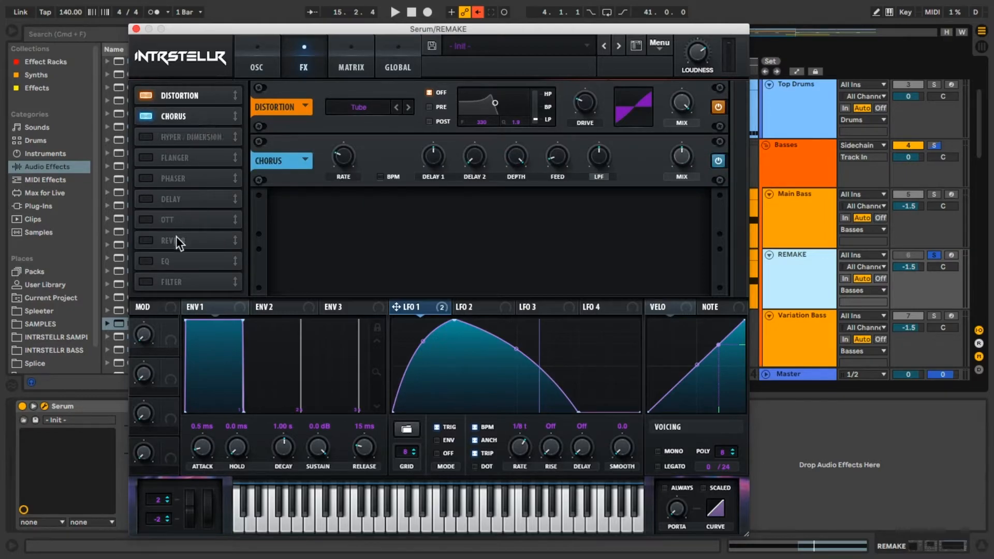
{"action": "left_click", "coordinate": [144, 137]}
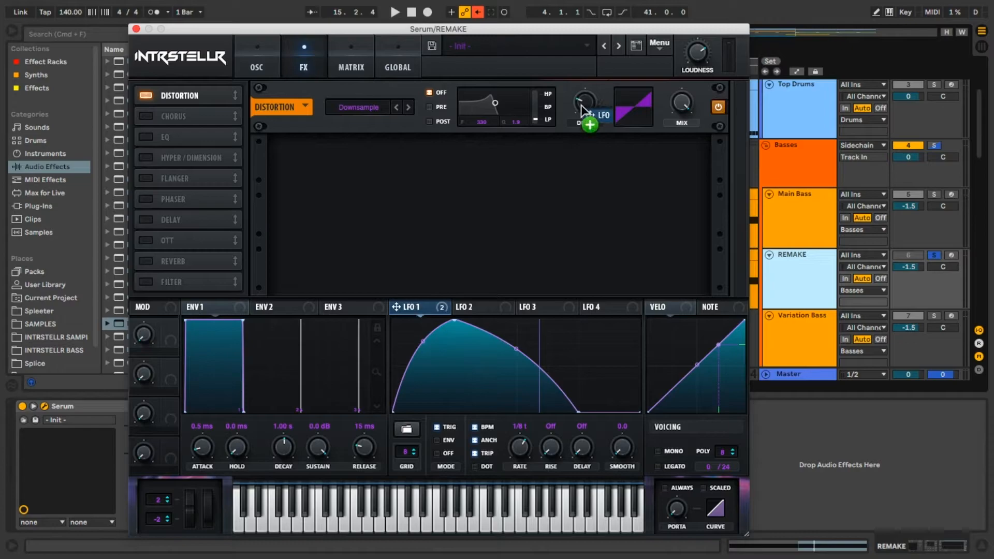
{"action": "left_click", "coordinate": [583, 101]}
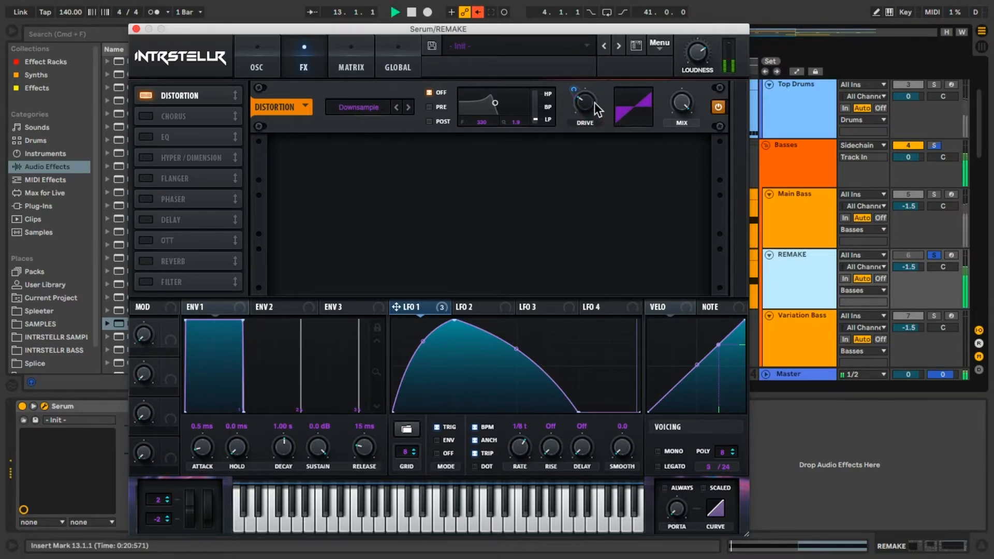
{"action": "left_click_drag", "start_coordinate": [584, 105], "coordinate": [584, 127]}
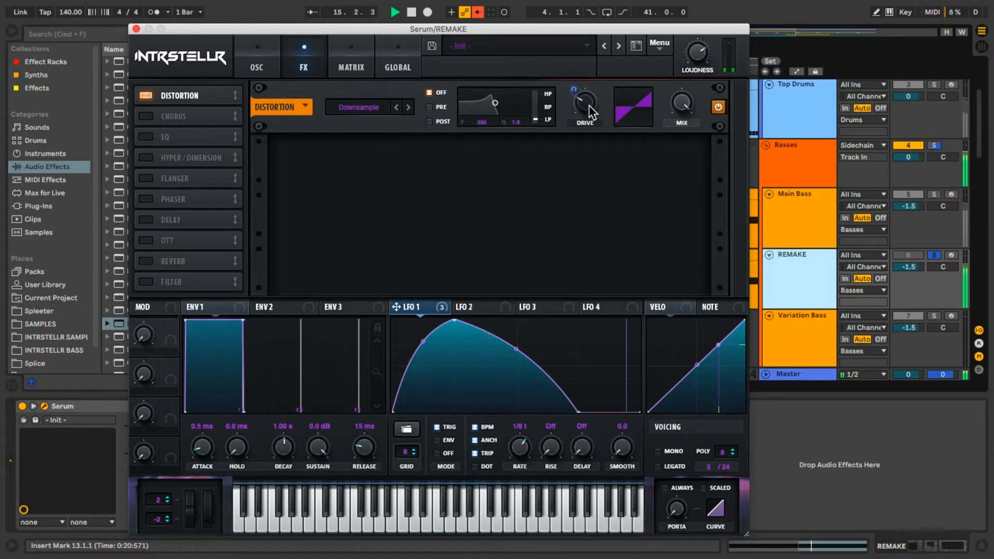
{"action": "left_click", "coordinate": [149, 116]}
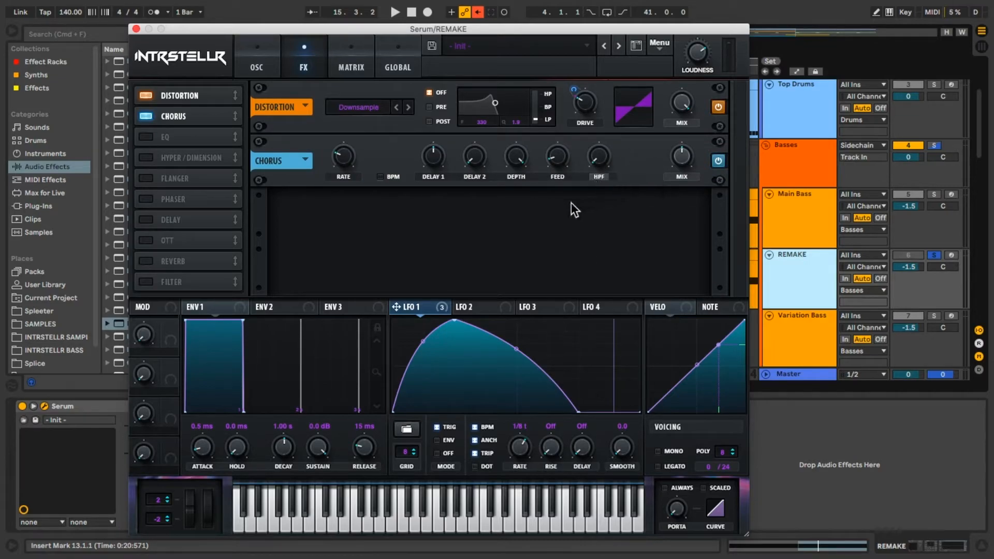
{"action": "mouse_move", "coordinate": [440, 203]}
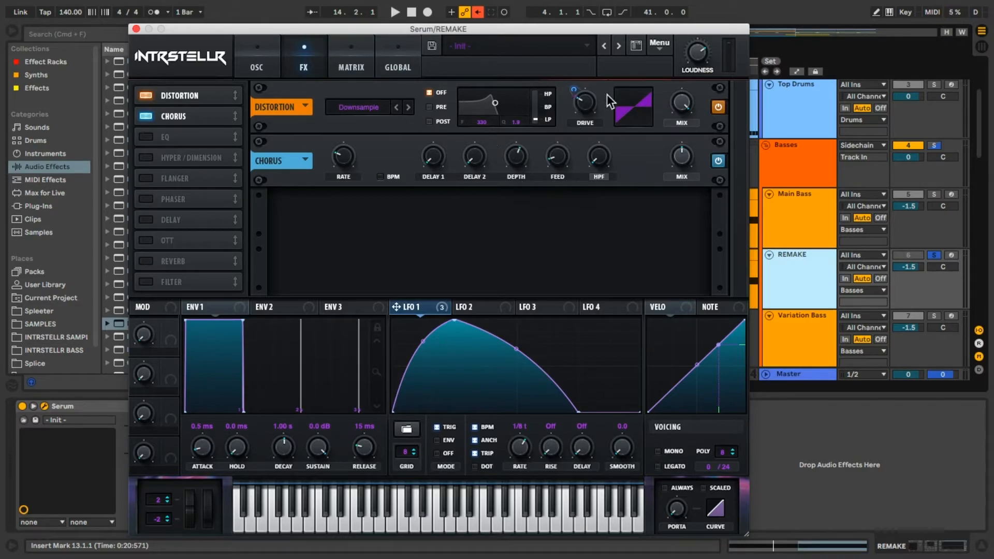
{"action": "mouse_move", "coordinate": [452, 170]}
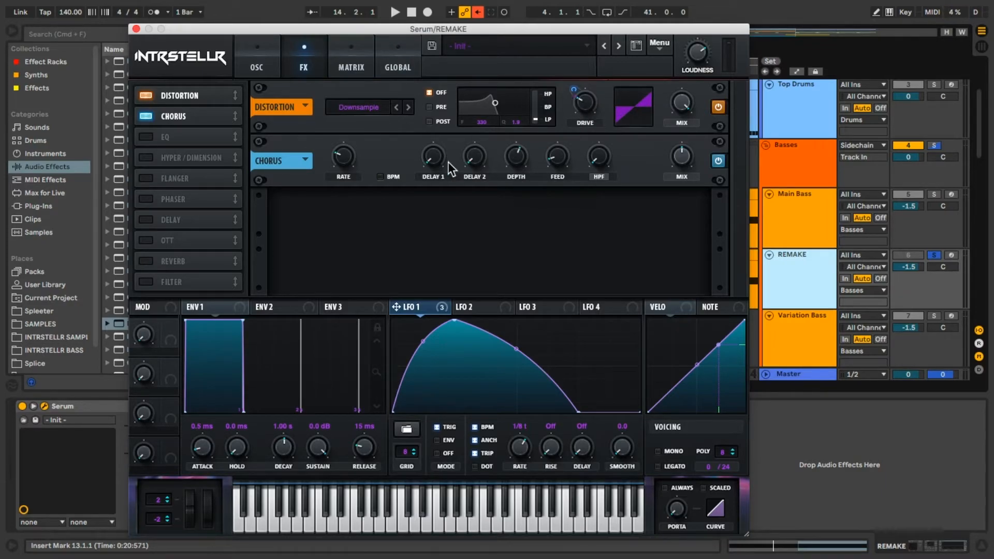
Step: Power on the EQ effect slot
{"action": "left_click", "coordinate": [188, 136]}
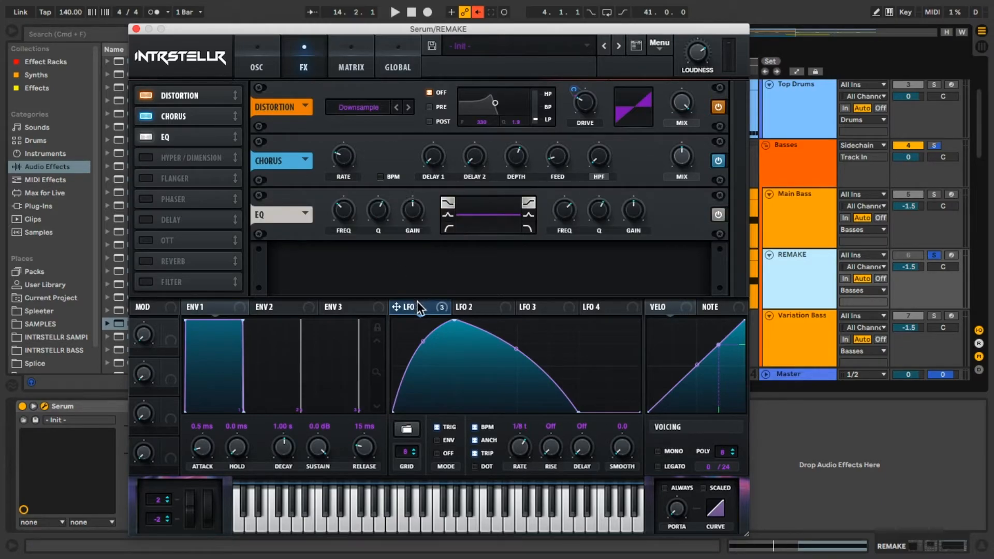
Step: Set the EQ low band frequency to about 217 Hz and return to the OSC page
{"action": "left_click_drag", "start_coordinate": [378, 208], "coordinate": [378, 232]}
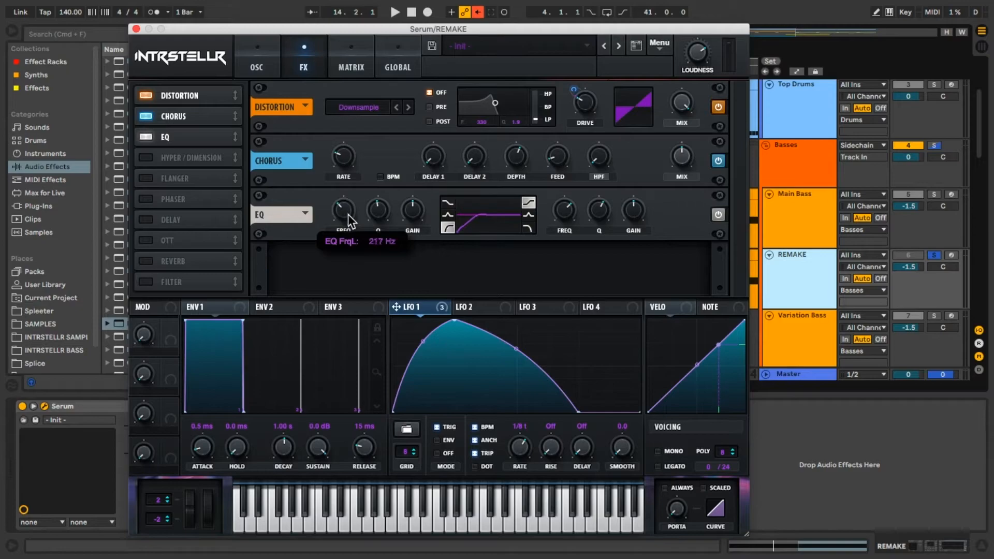
{"action": "left_click", "coordinate": [257, 56]}
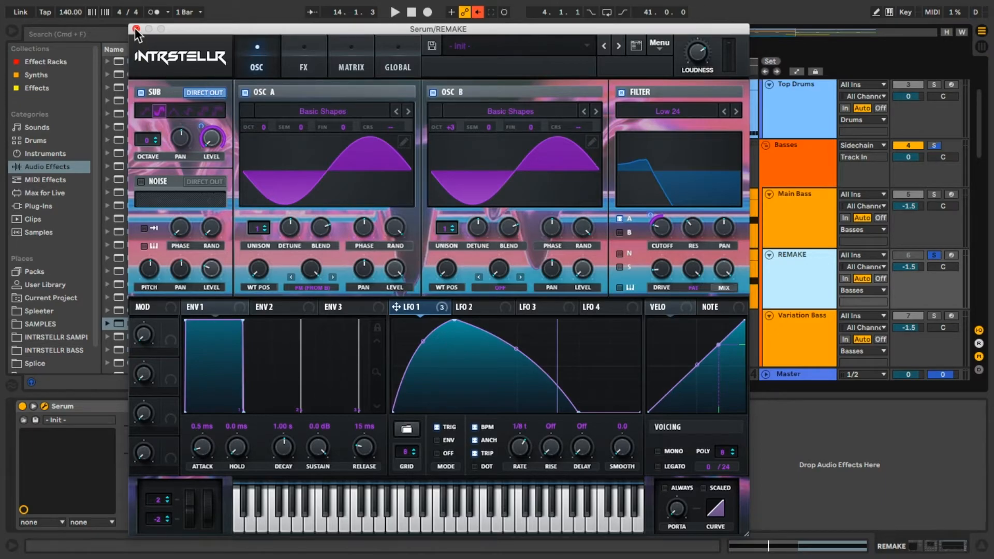
Step: Close the Serum plugin window
{"action": "left_click", "coordinate": [135, 29]}
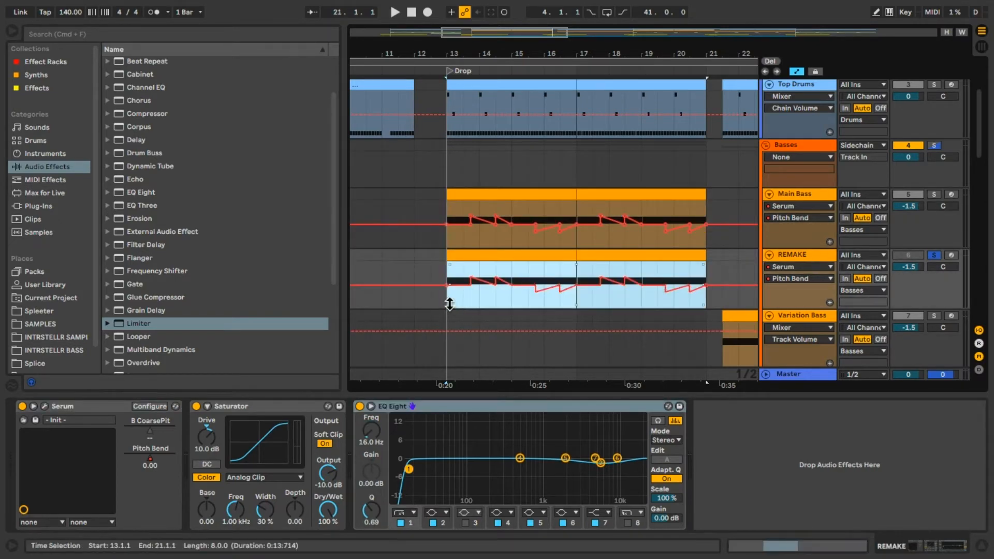
{"action": "left_click", "coordinate": [394, 11]}
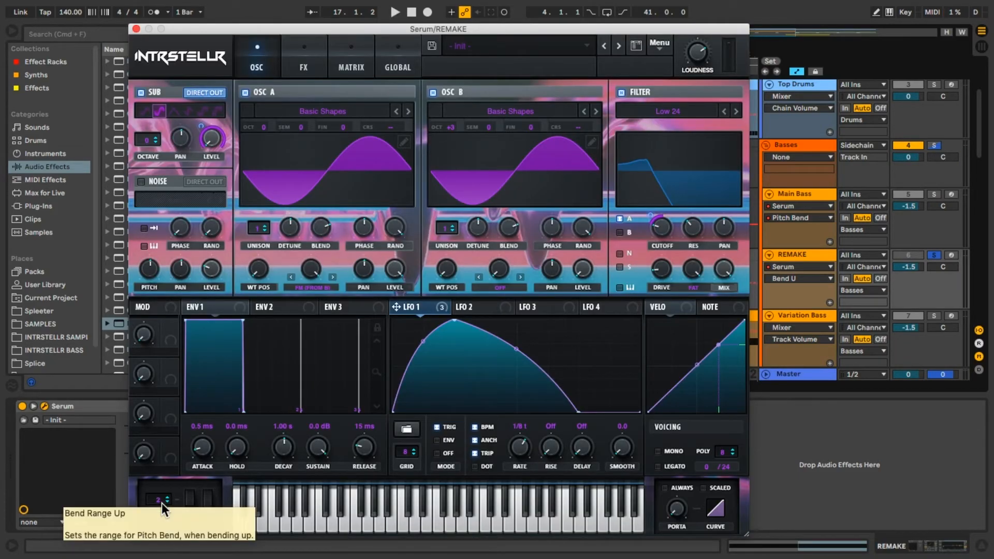
Step: Set Serum's Bend Range Up to 12 semitones and close the plugin
{"action": "left_click_drag", "start_coordinate": [157, 500], "coordinate": [166, 489]}
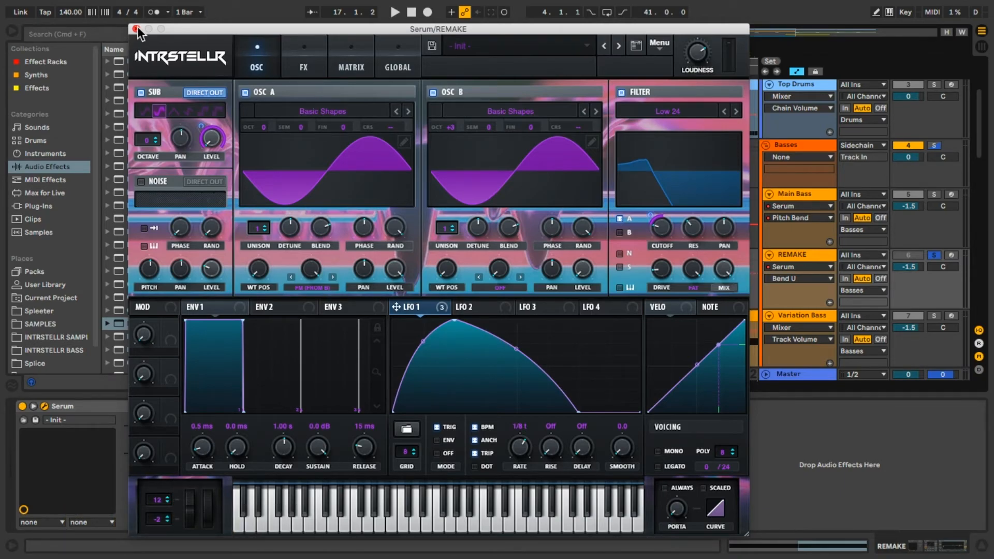
{"action": "left_click", "coordinate": [133, 29]}
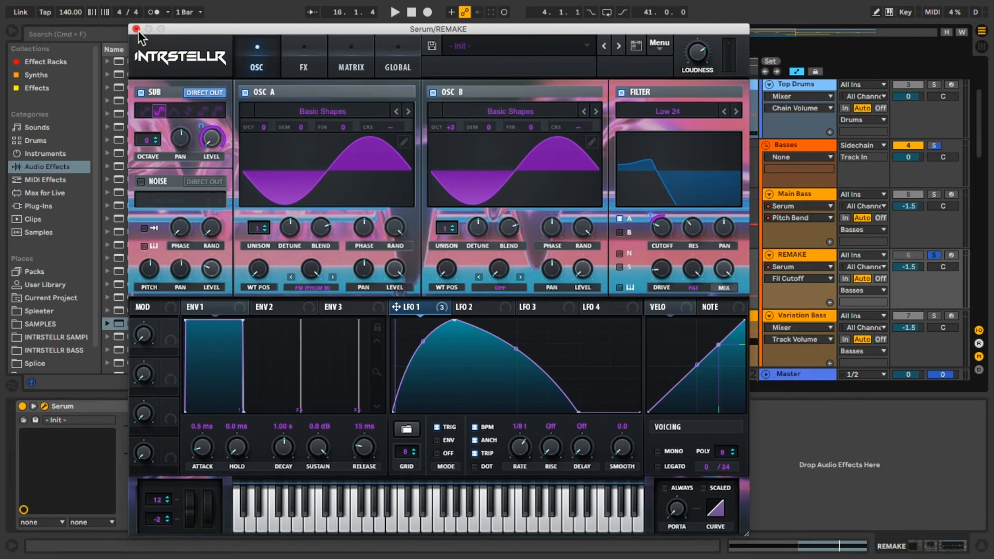
{"action": "left_click", "coordinate": [136, 29]}
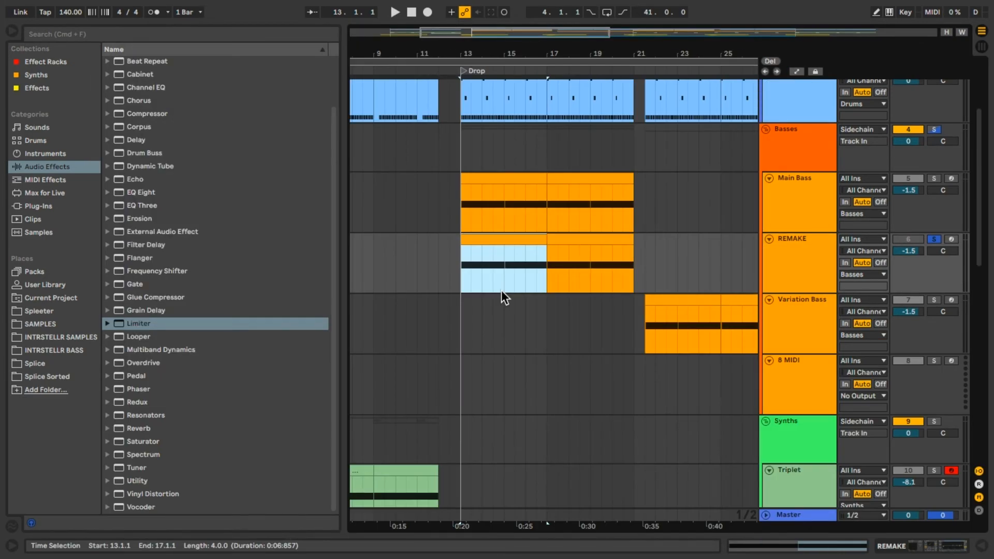